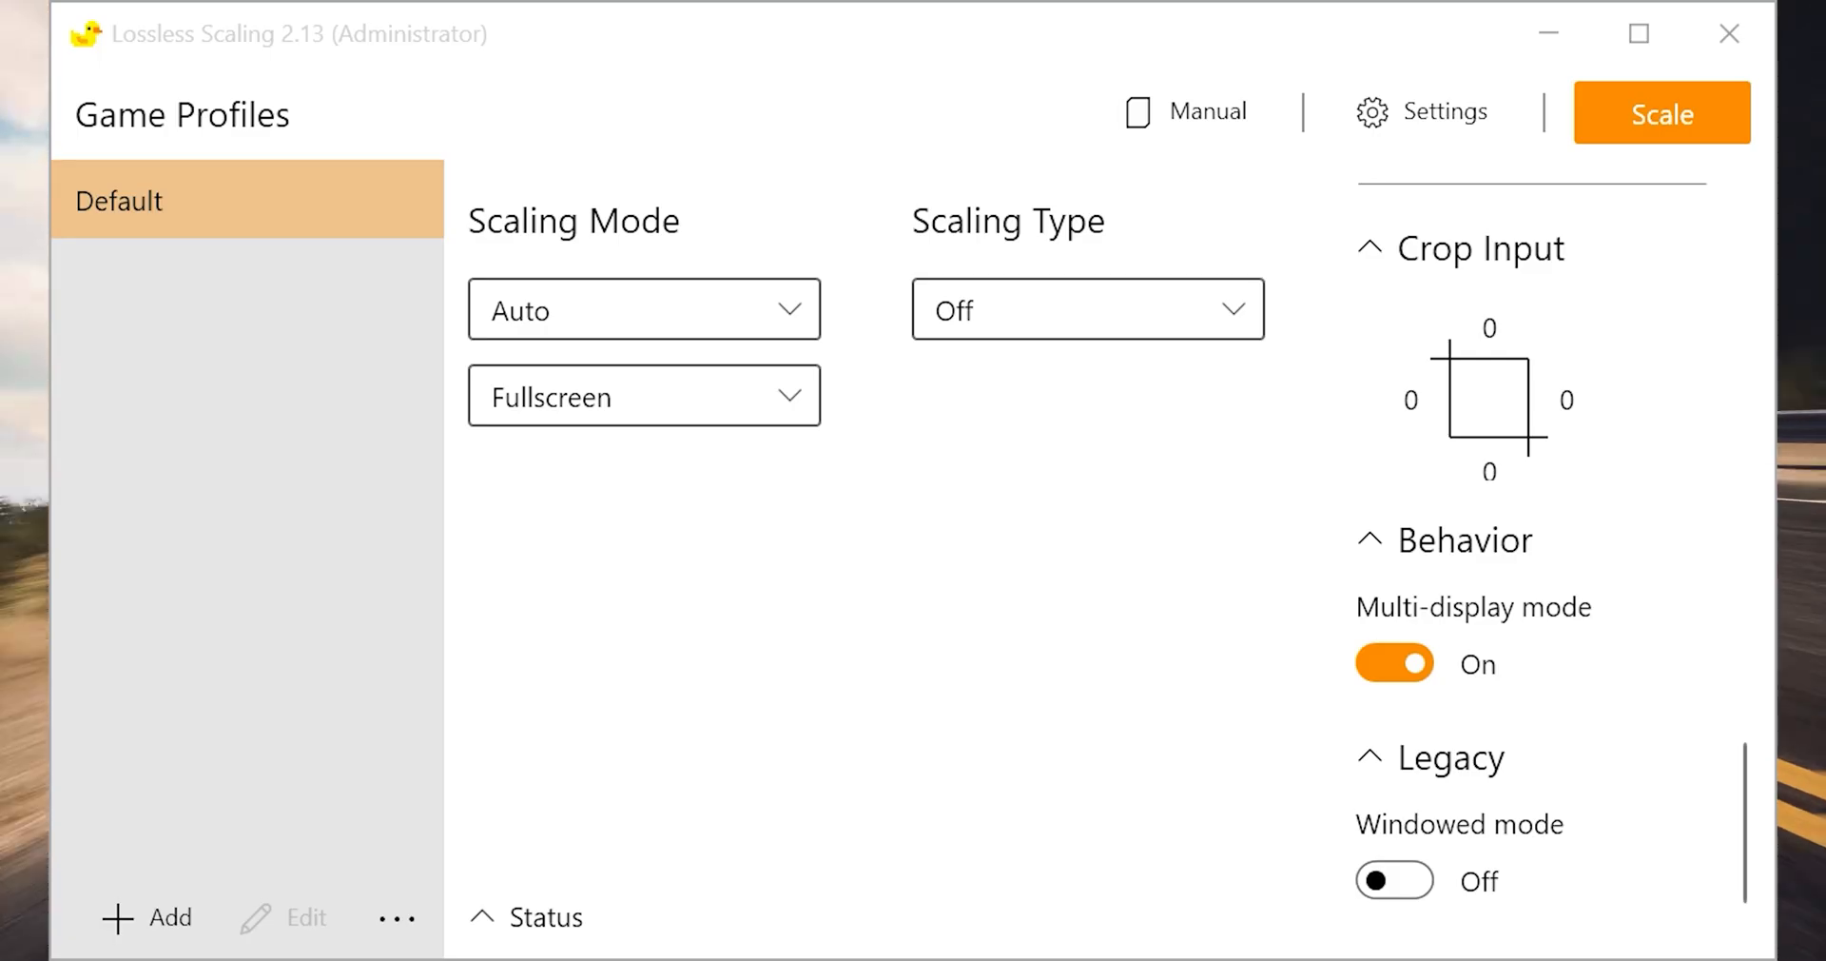
{"action": "mouse_move", "coordinate": [1549, 32]}
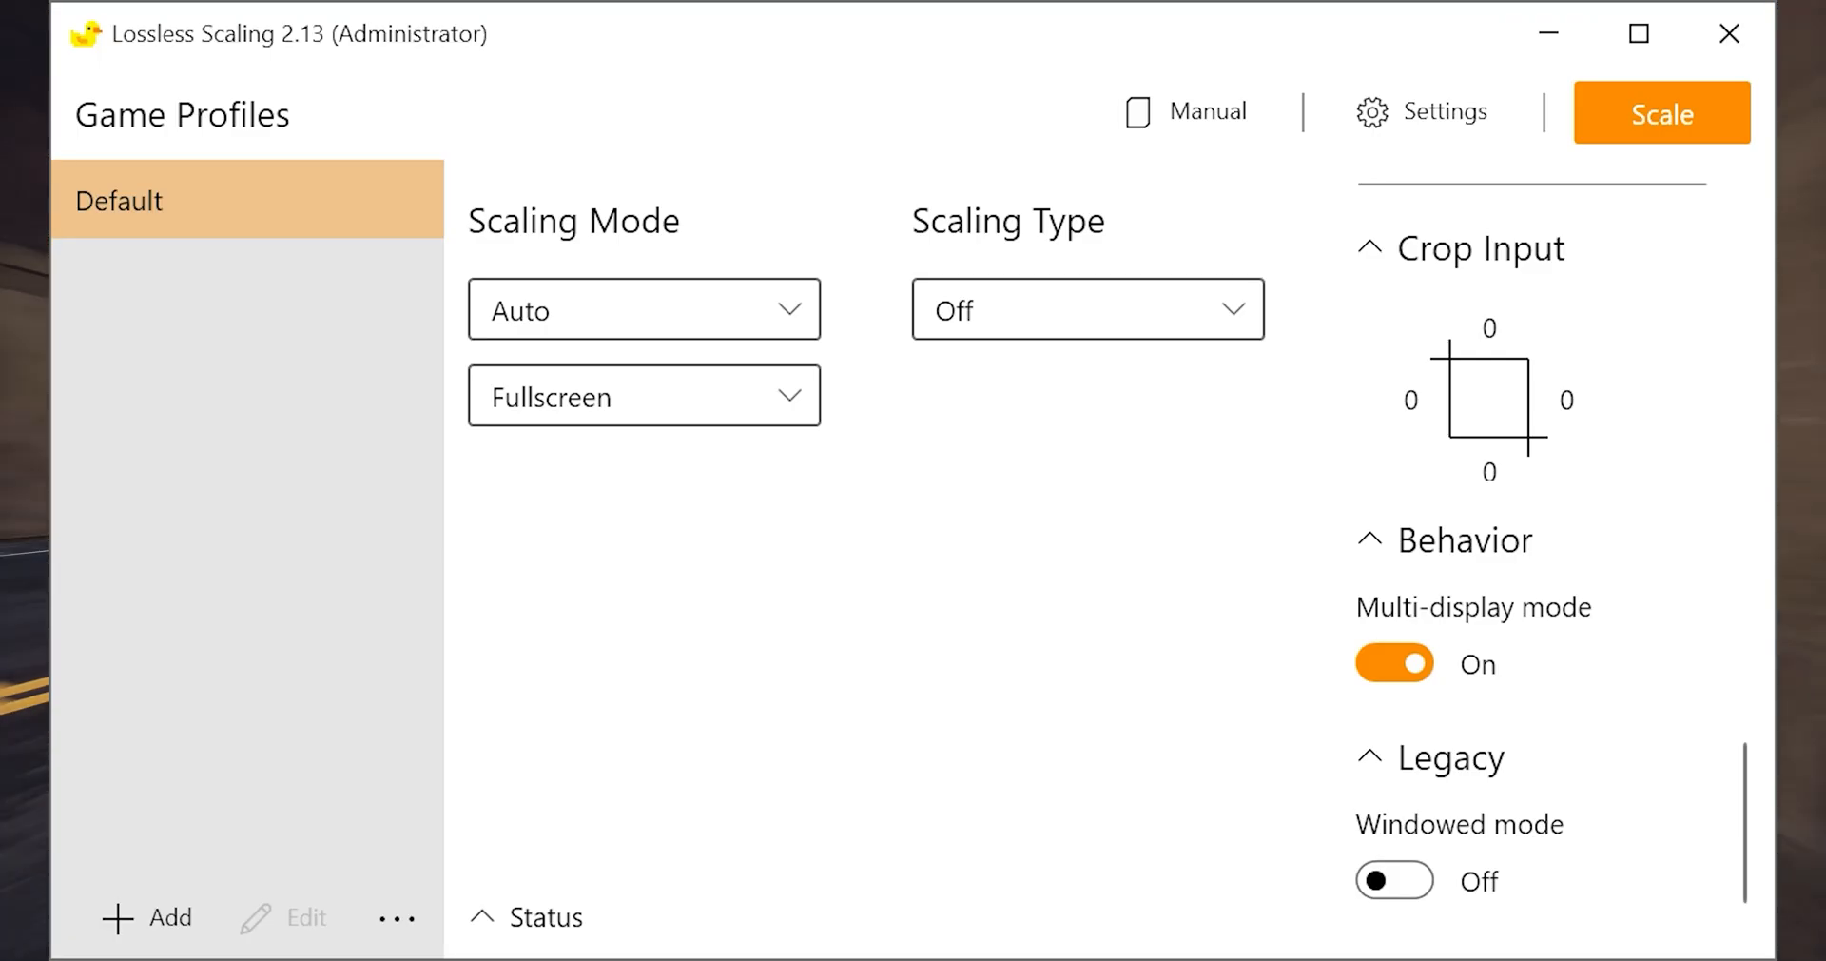
Set Max frame latency to 10 under Rendering, reviewing the Capture and GPU & Display settings
{"action": "scroll", "scroll_direction": "down", "scroll_amount": 3}
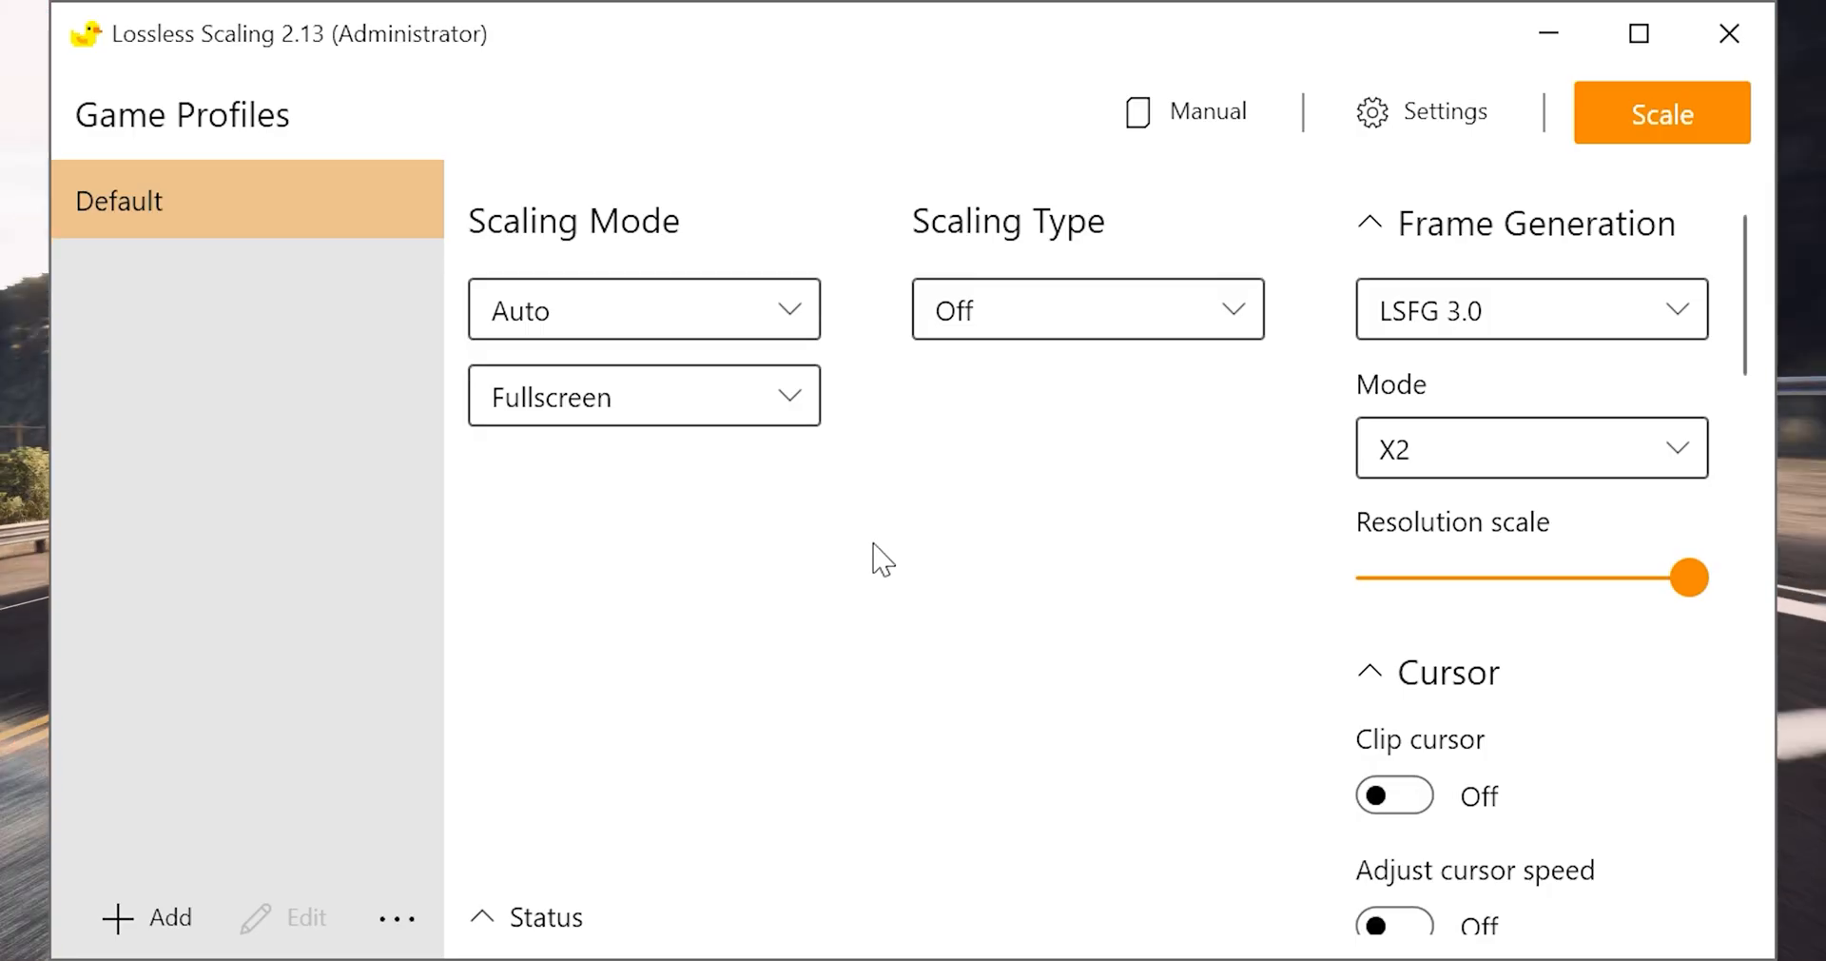
{"action": "mouse_move", "coordinate": [1125, 308]}
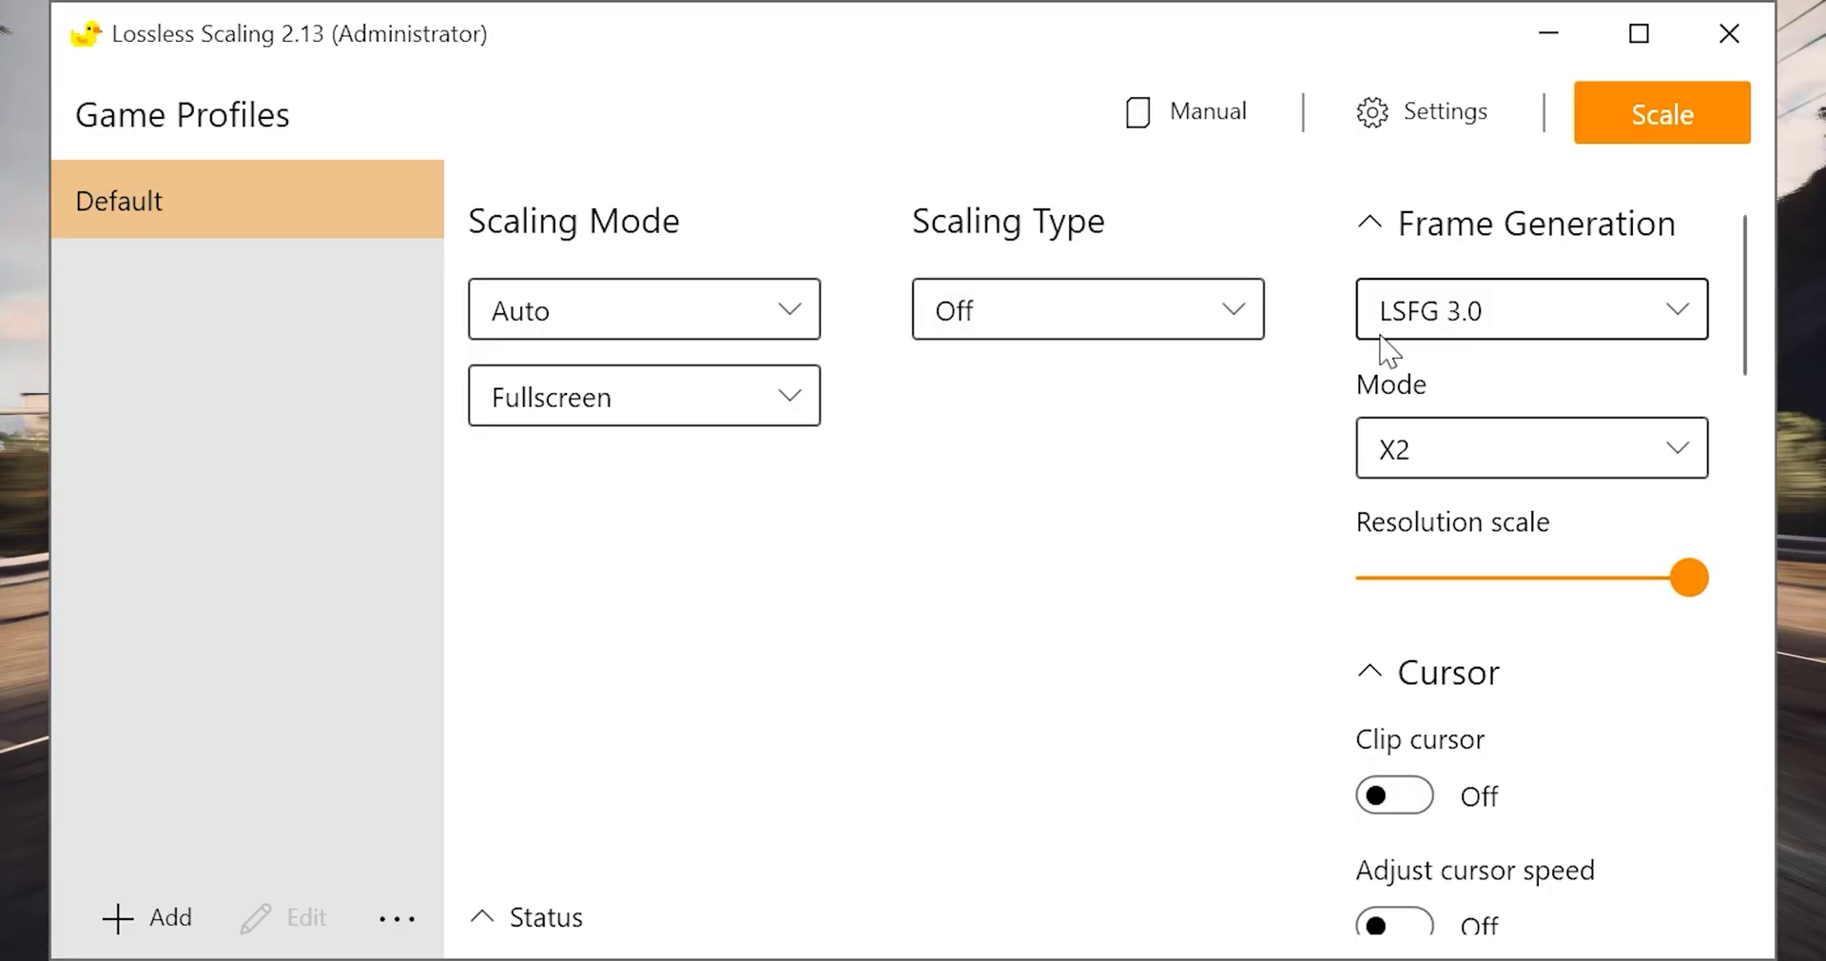
{"action": "mouse_move", "coordinate": [1579, 312]}
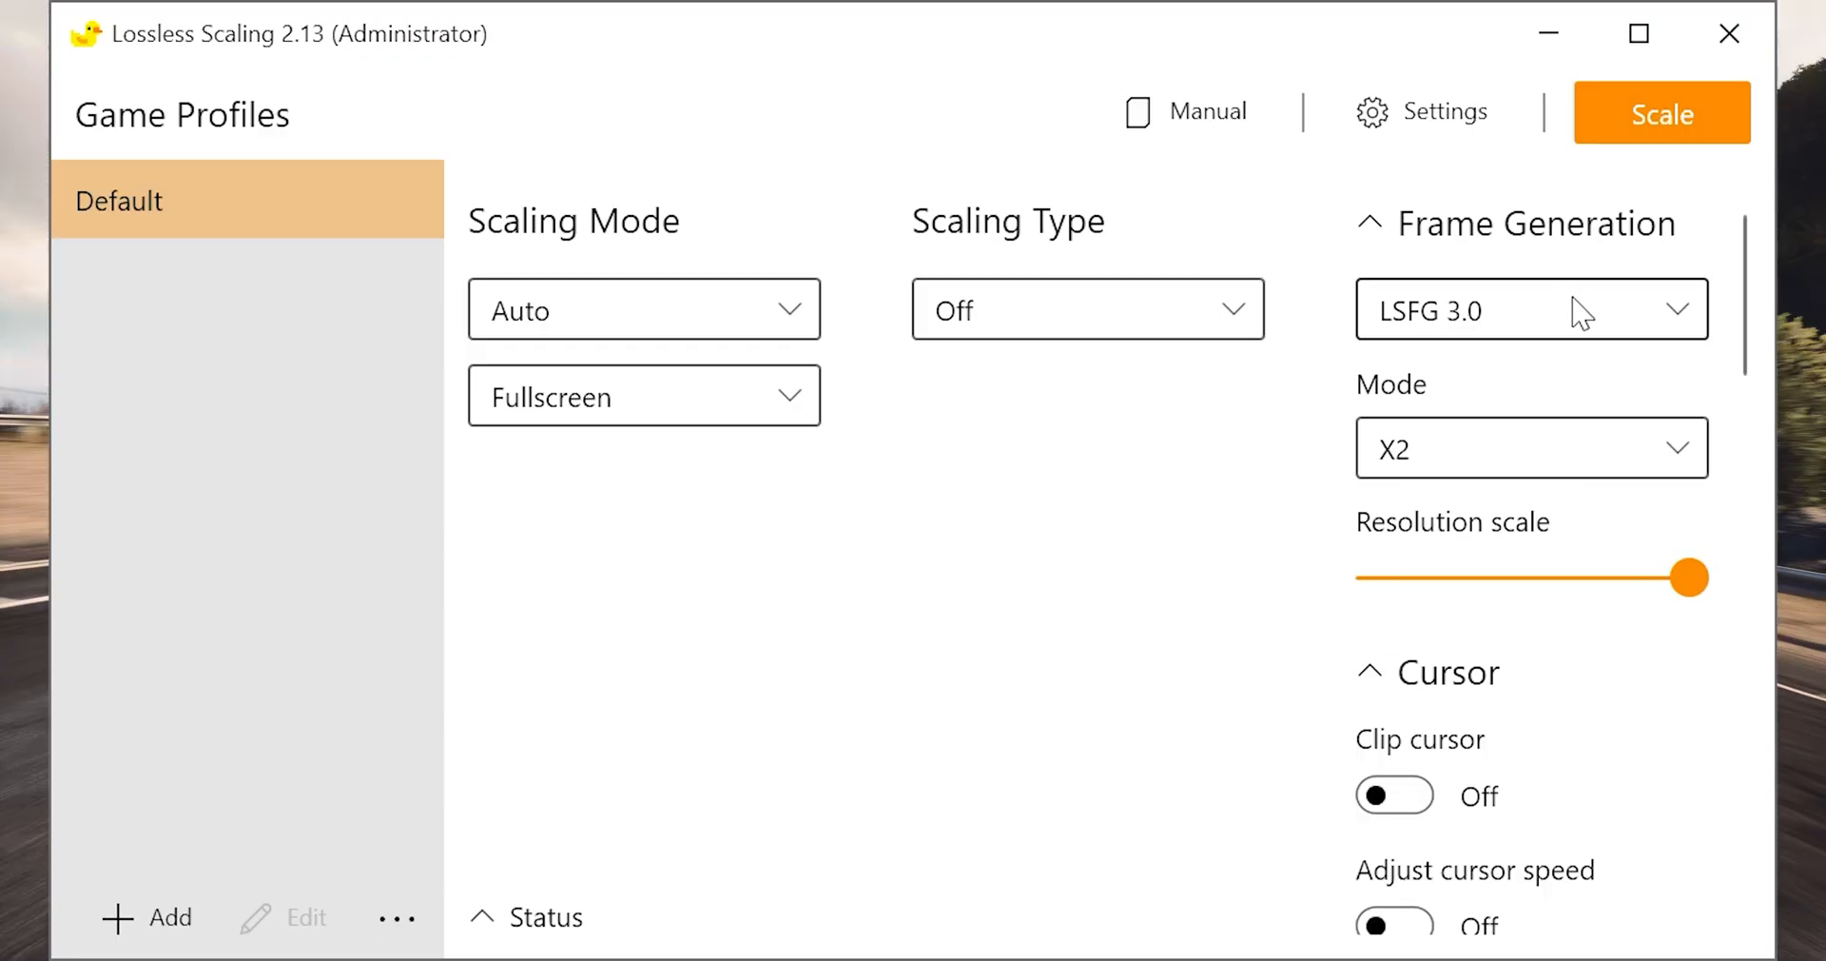
{"action": "mouse_move", "coordinate": [1508, 308]}
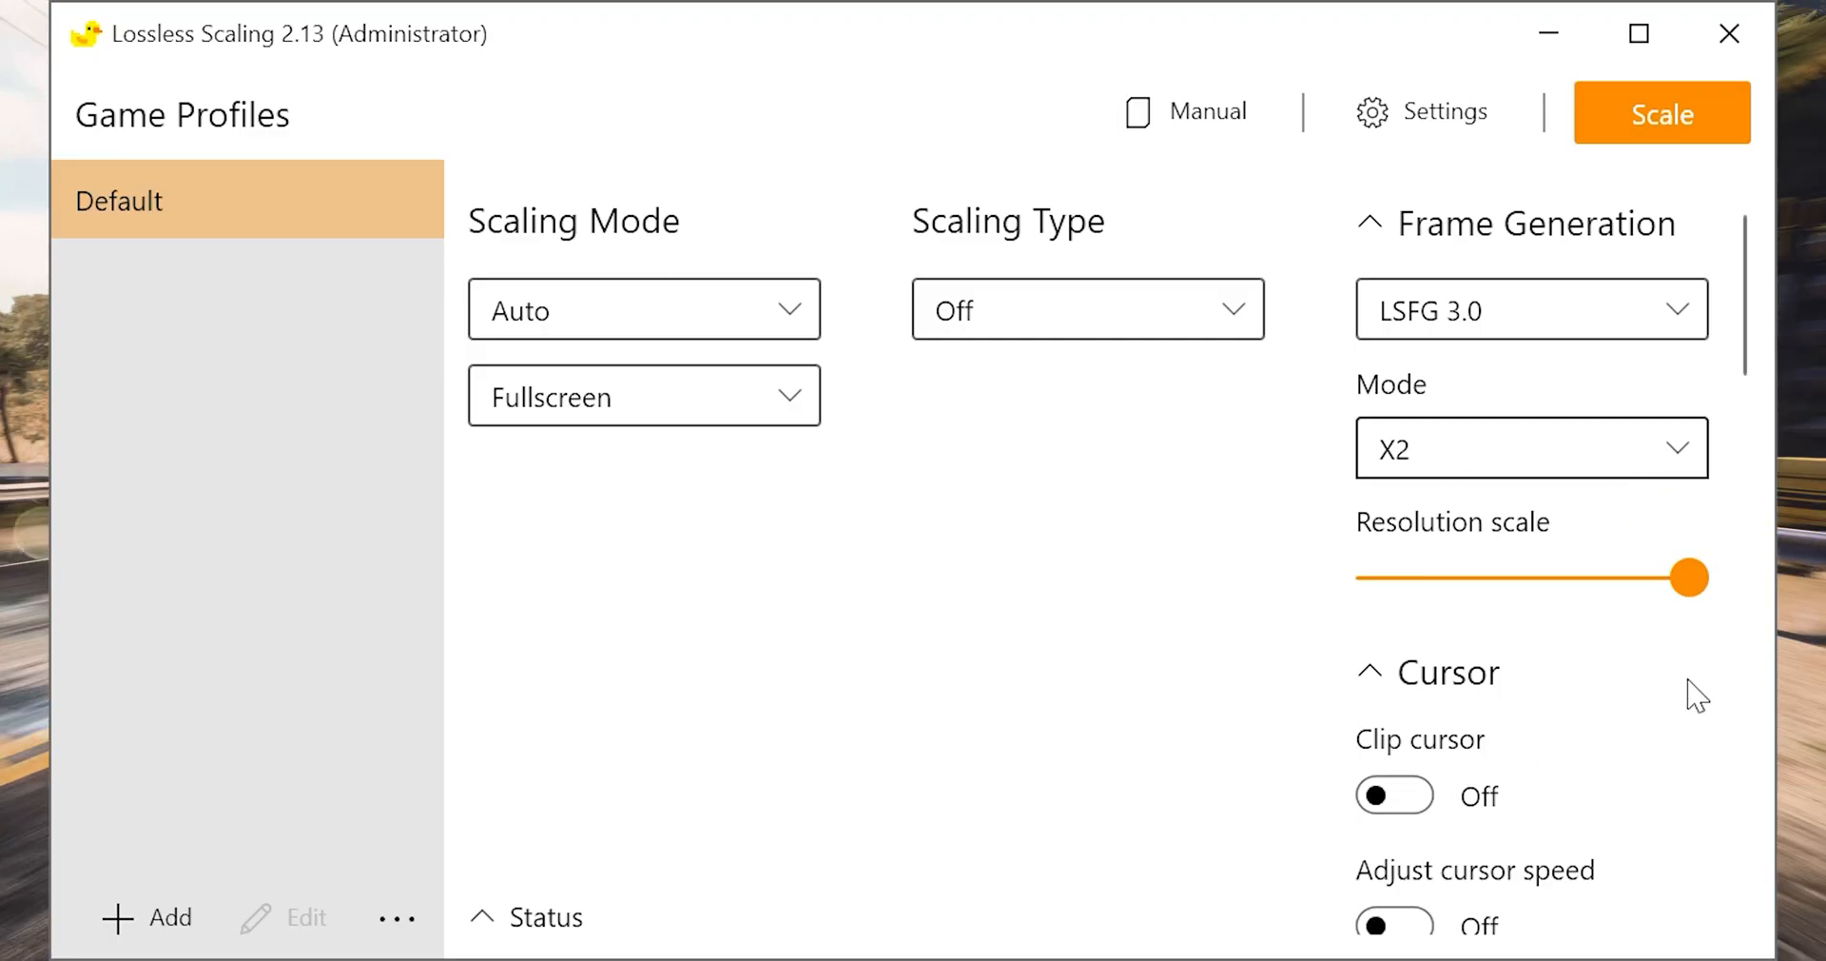
{"action": "mouse_move", "coordinate": [1693, 643]}
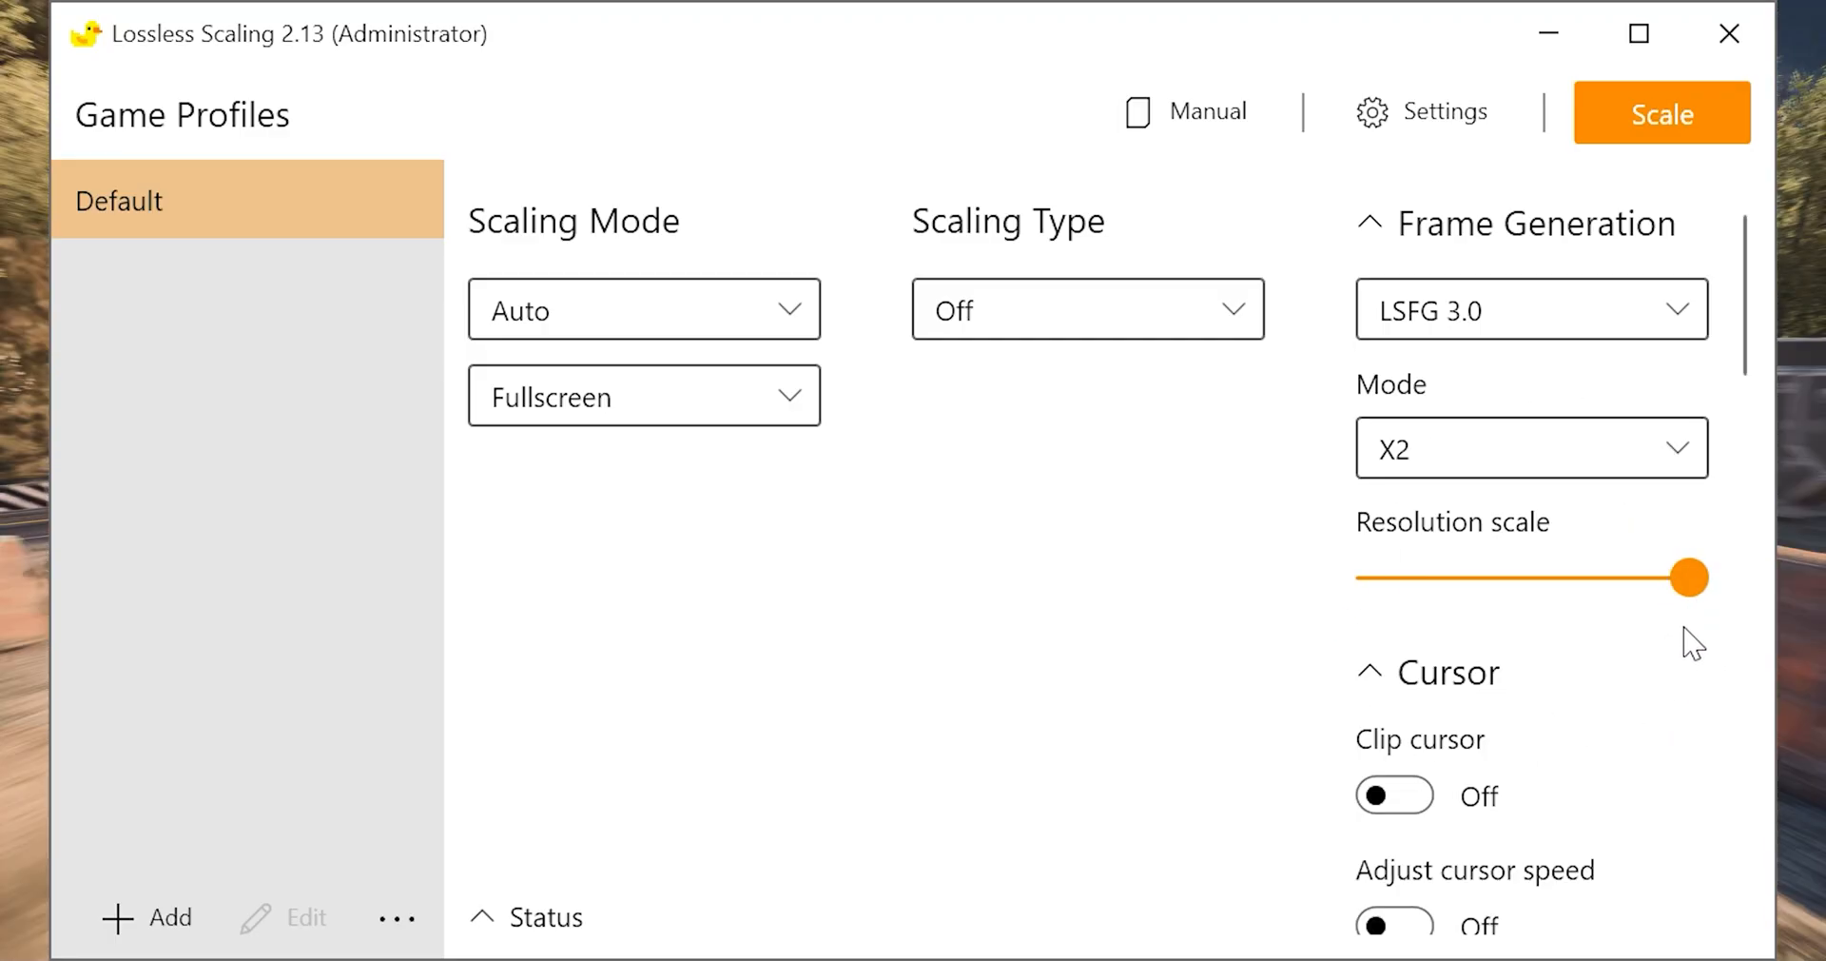
{"action": "scroll", "scroll_direction": "down", "scroll_amount": 3}
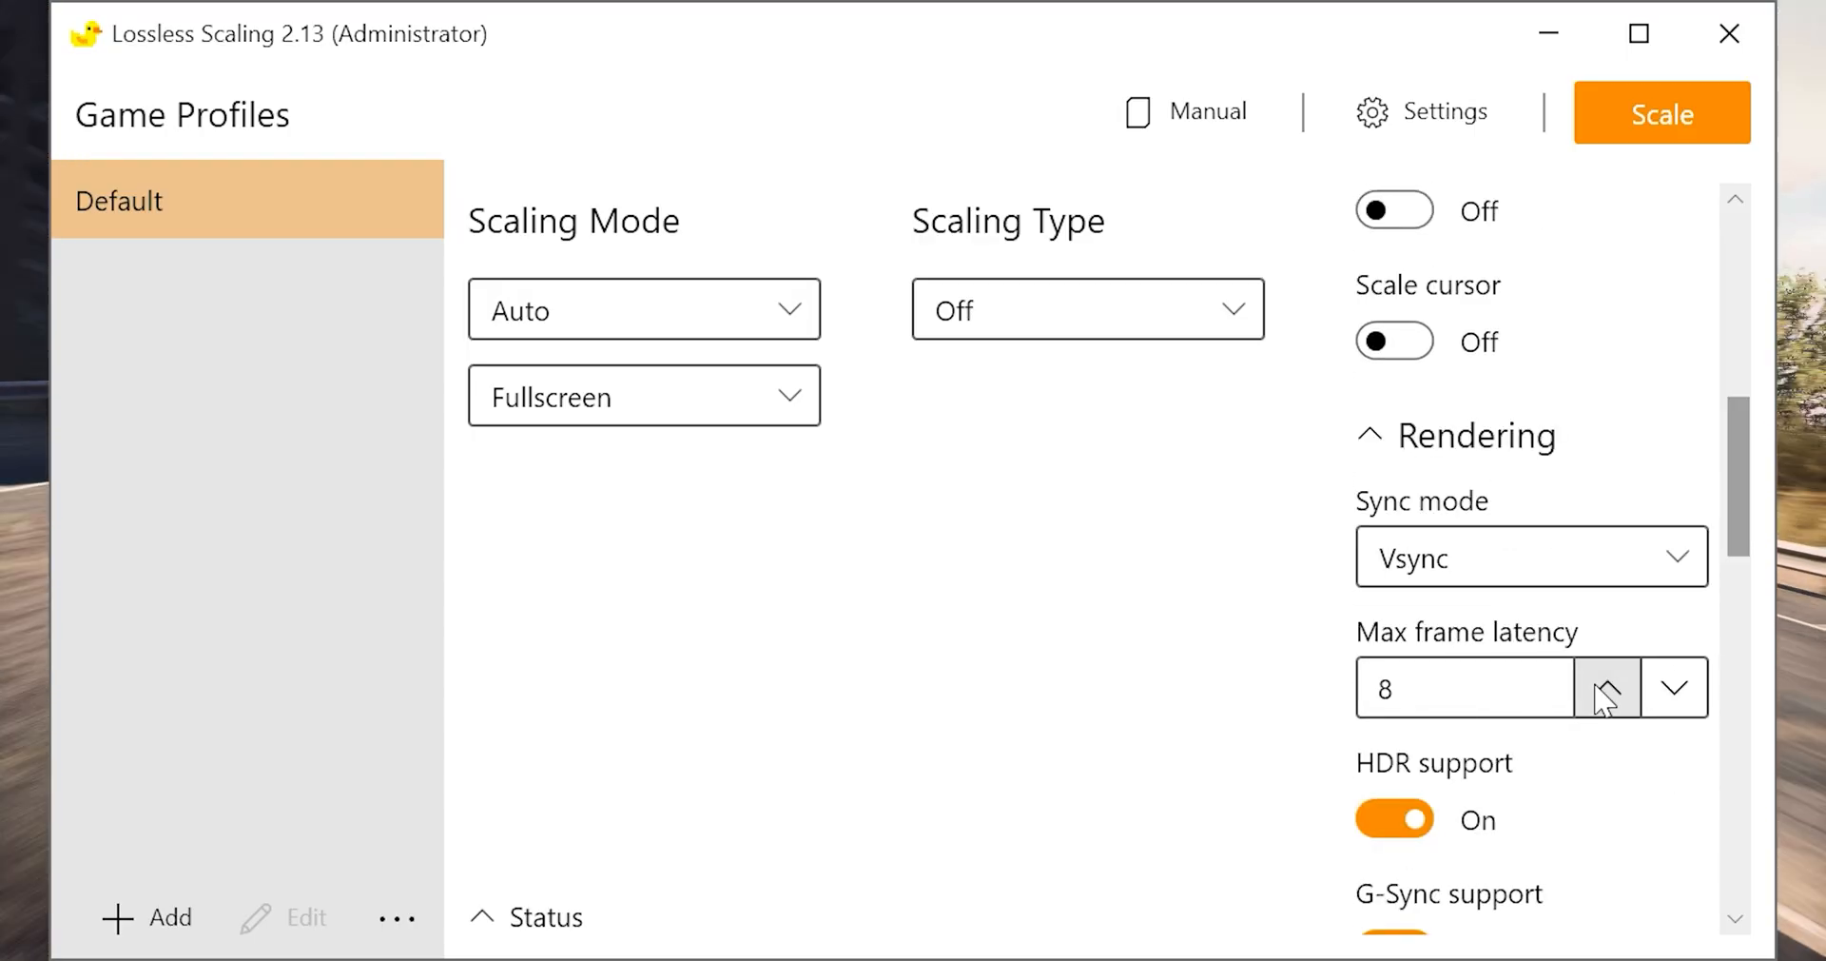
{"action": "left_click", "coordinate": [1607, 687]}
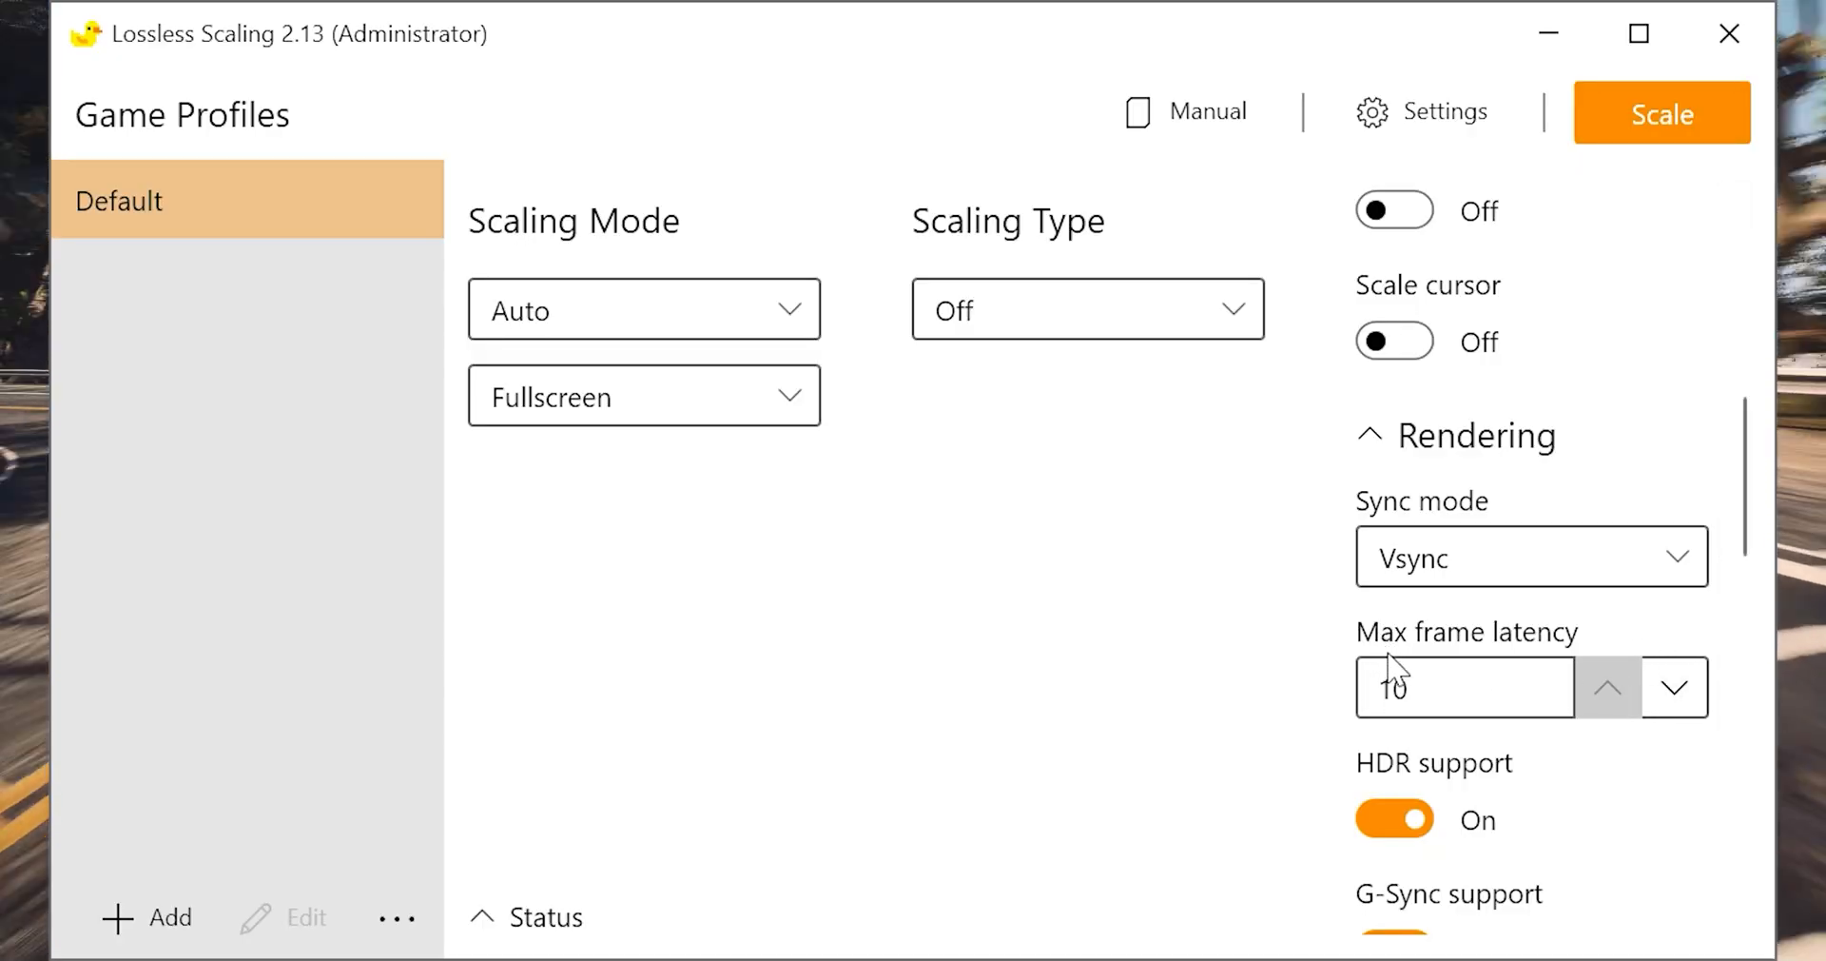
{"action": "scroll", "scroll_direction": "down", "scroll_amount": 3}
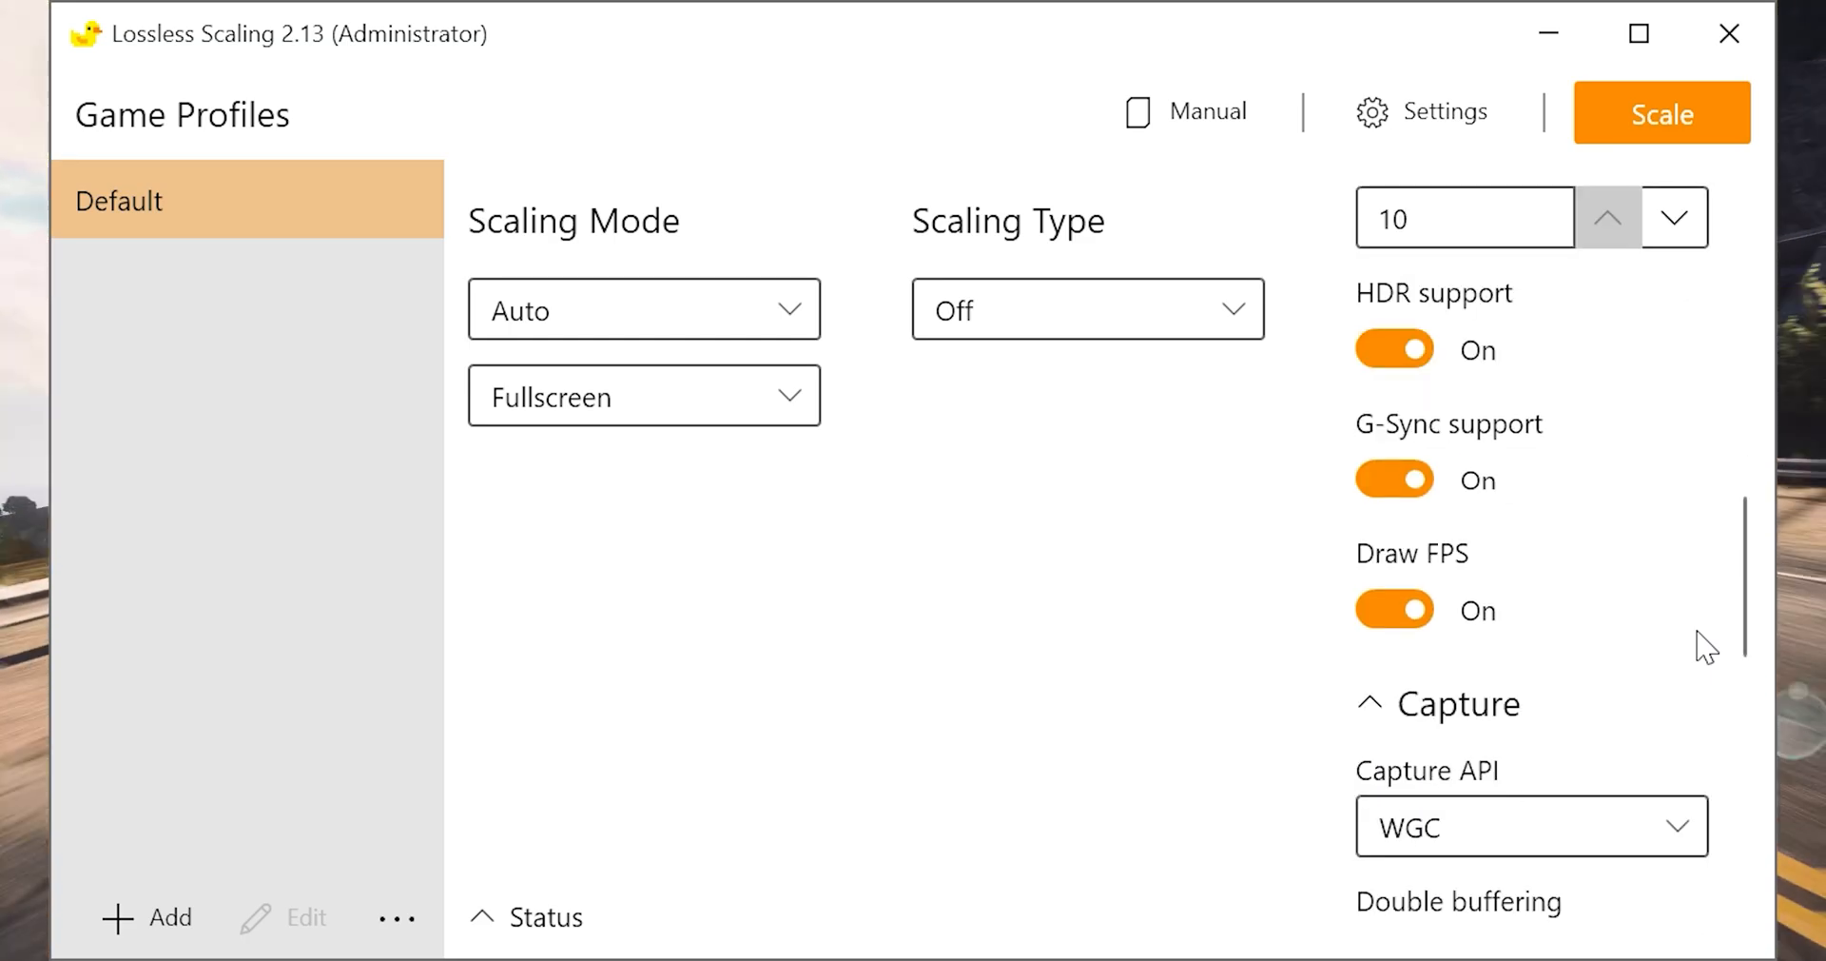
{"action": "scroll", "scroll_direction": "down", "scroll_amount": 3}
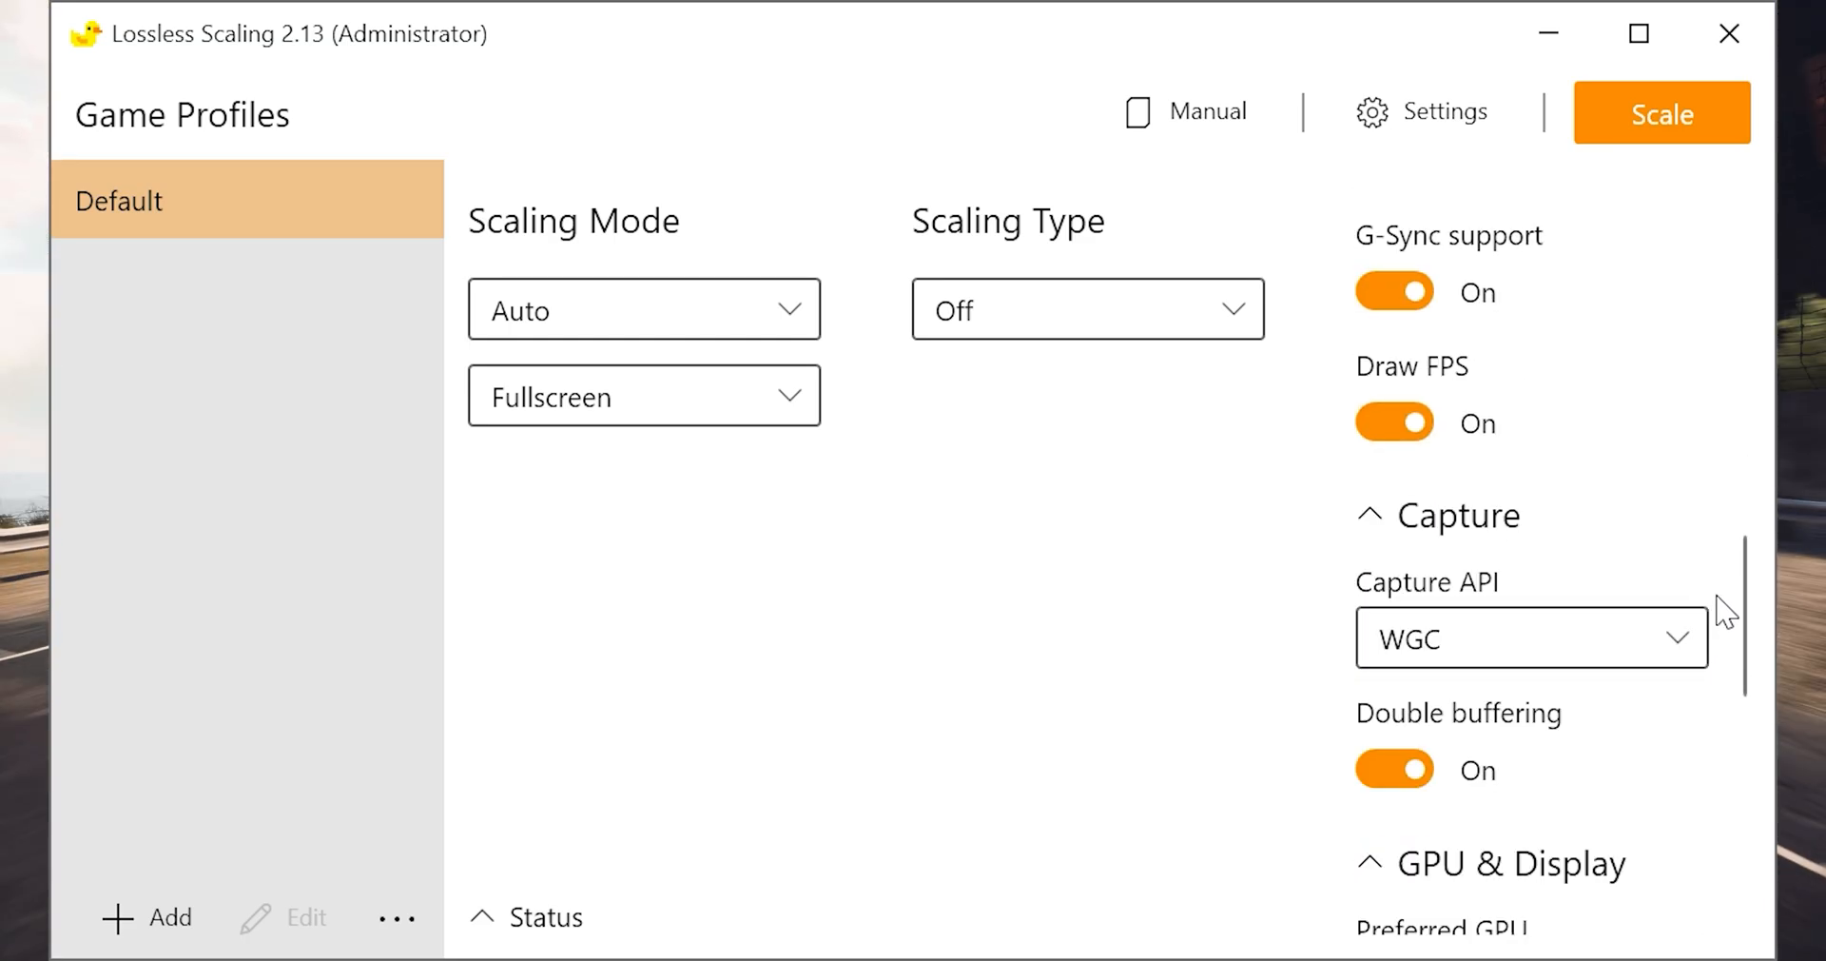
{"action": "scroll", "scroll_direction": "down", "scroll_amount": 3}
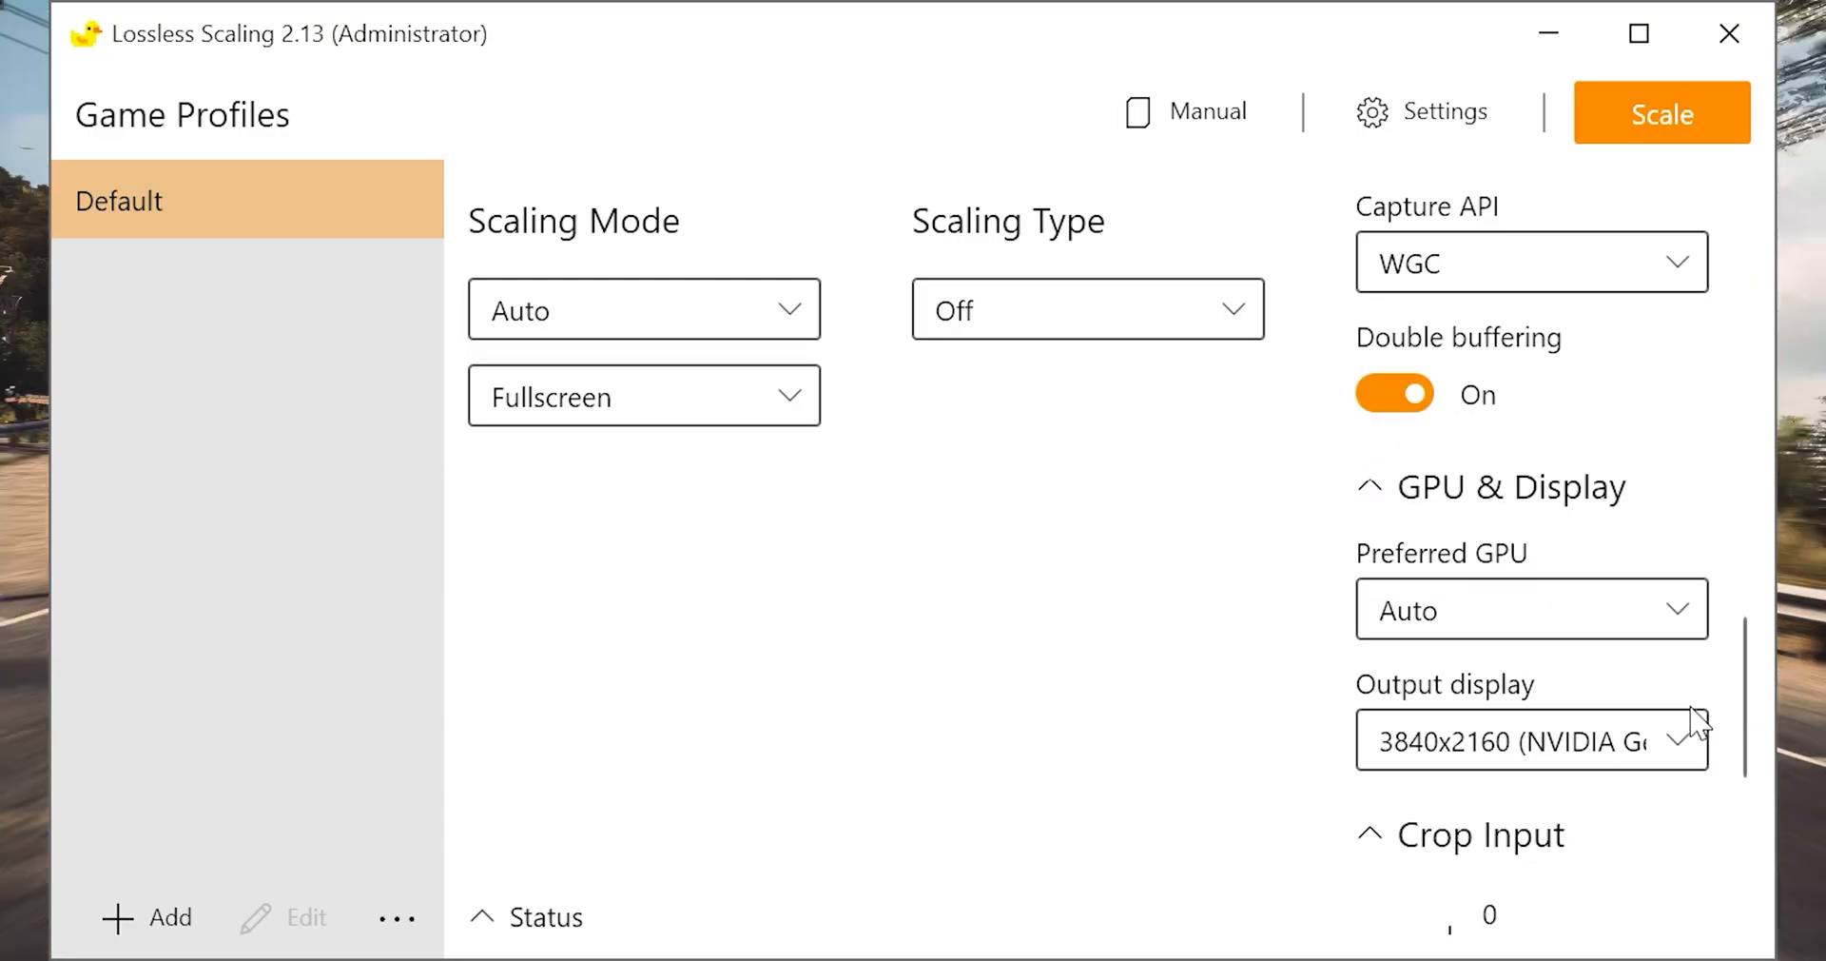
{"action": "scroll", "scroll_direction": "down", "scroll_amount": 3}
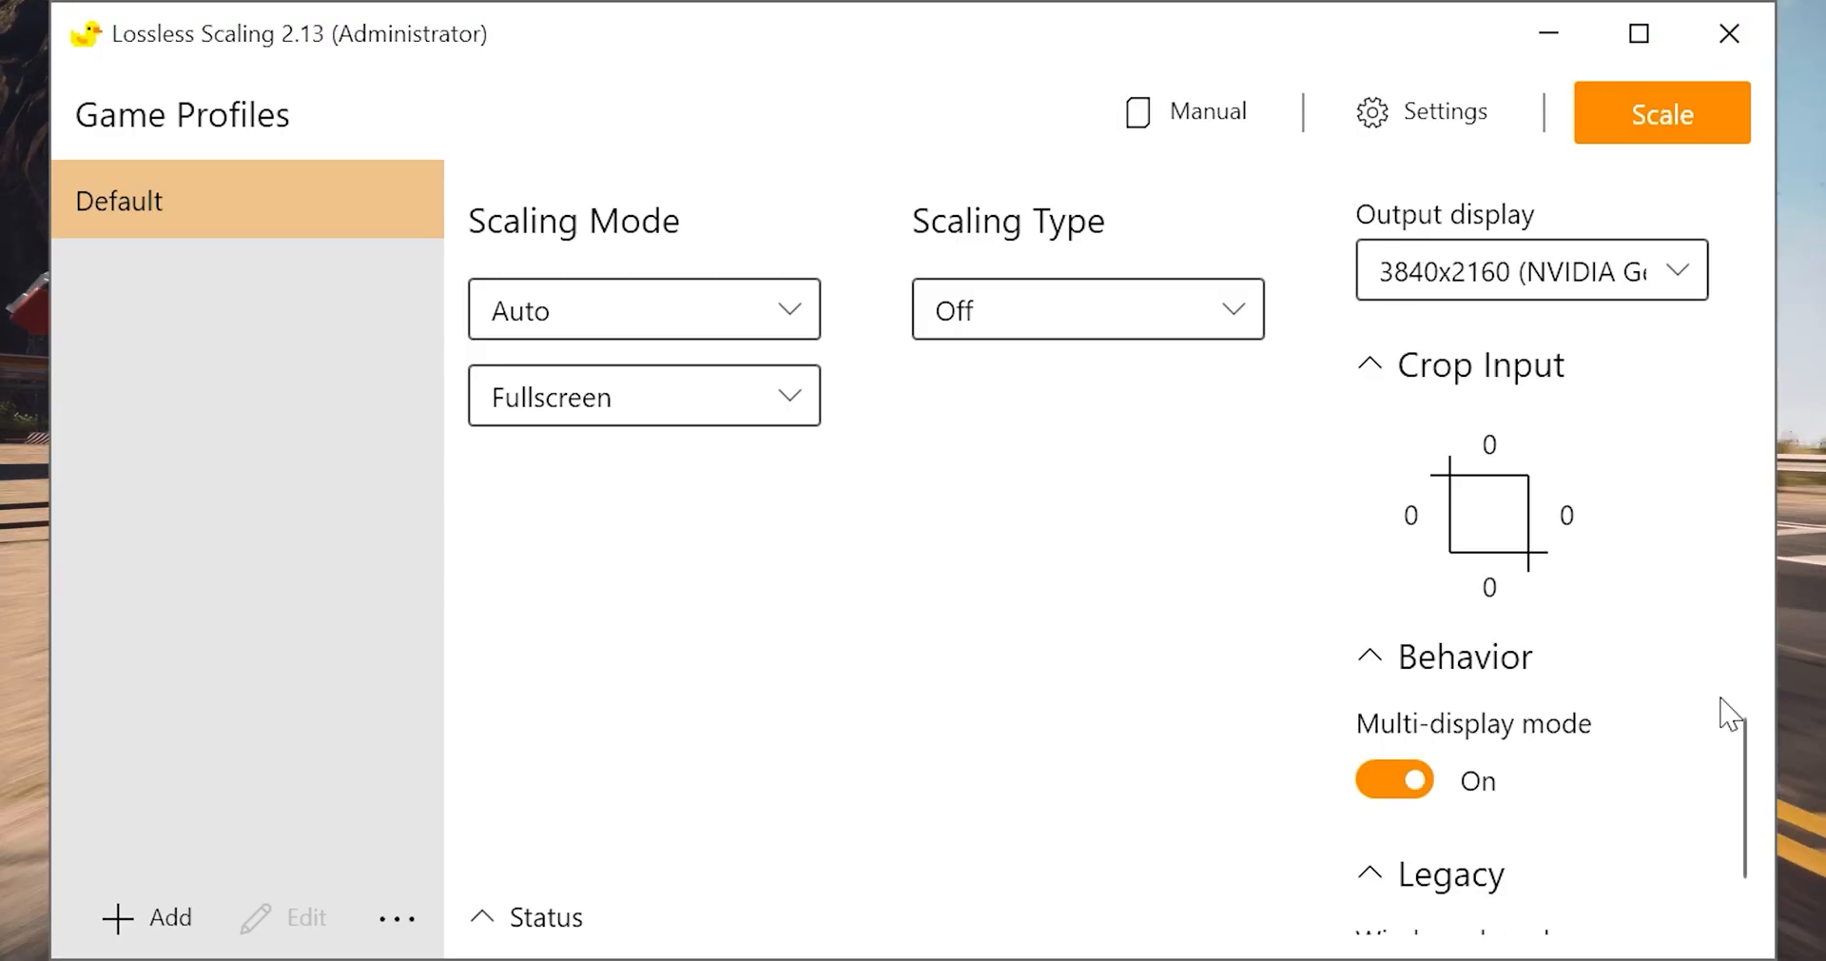
{"action": "scroll", "scroll_direction": "down", "scroll_amount": 3}
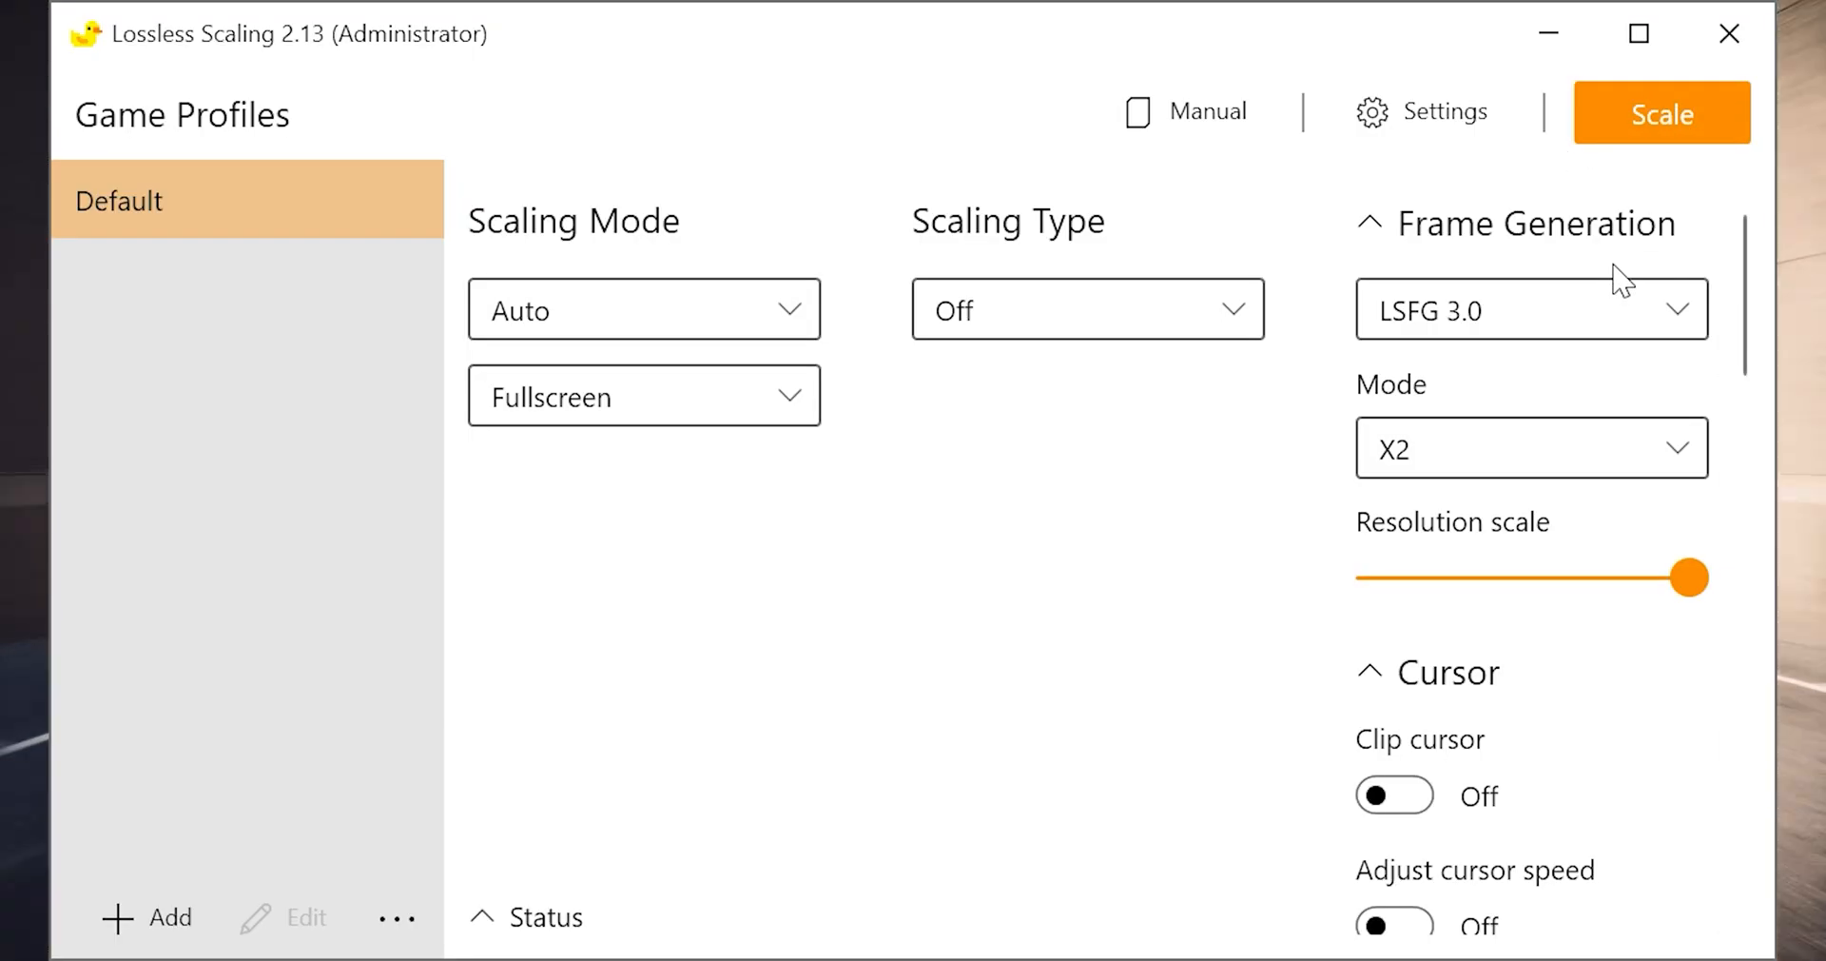
{"action": "left_click", "coordinate": [1661, 114]}
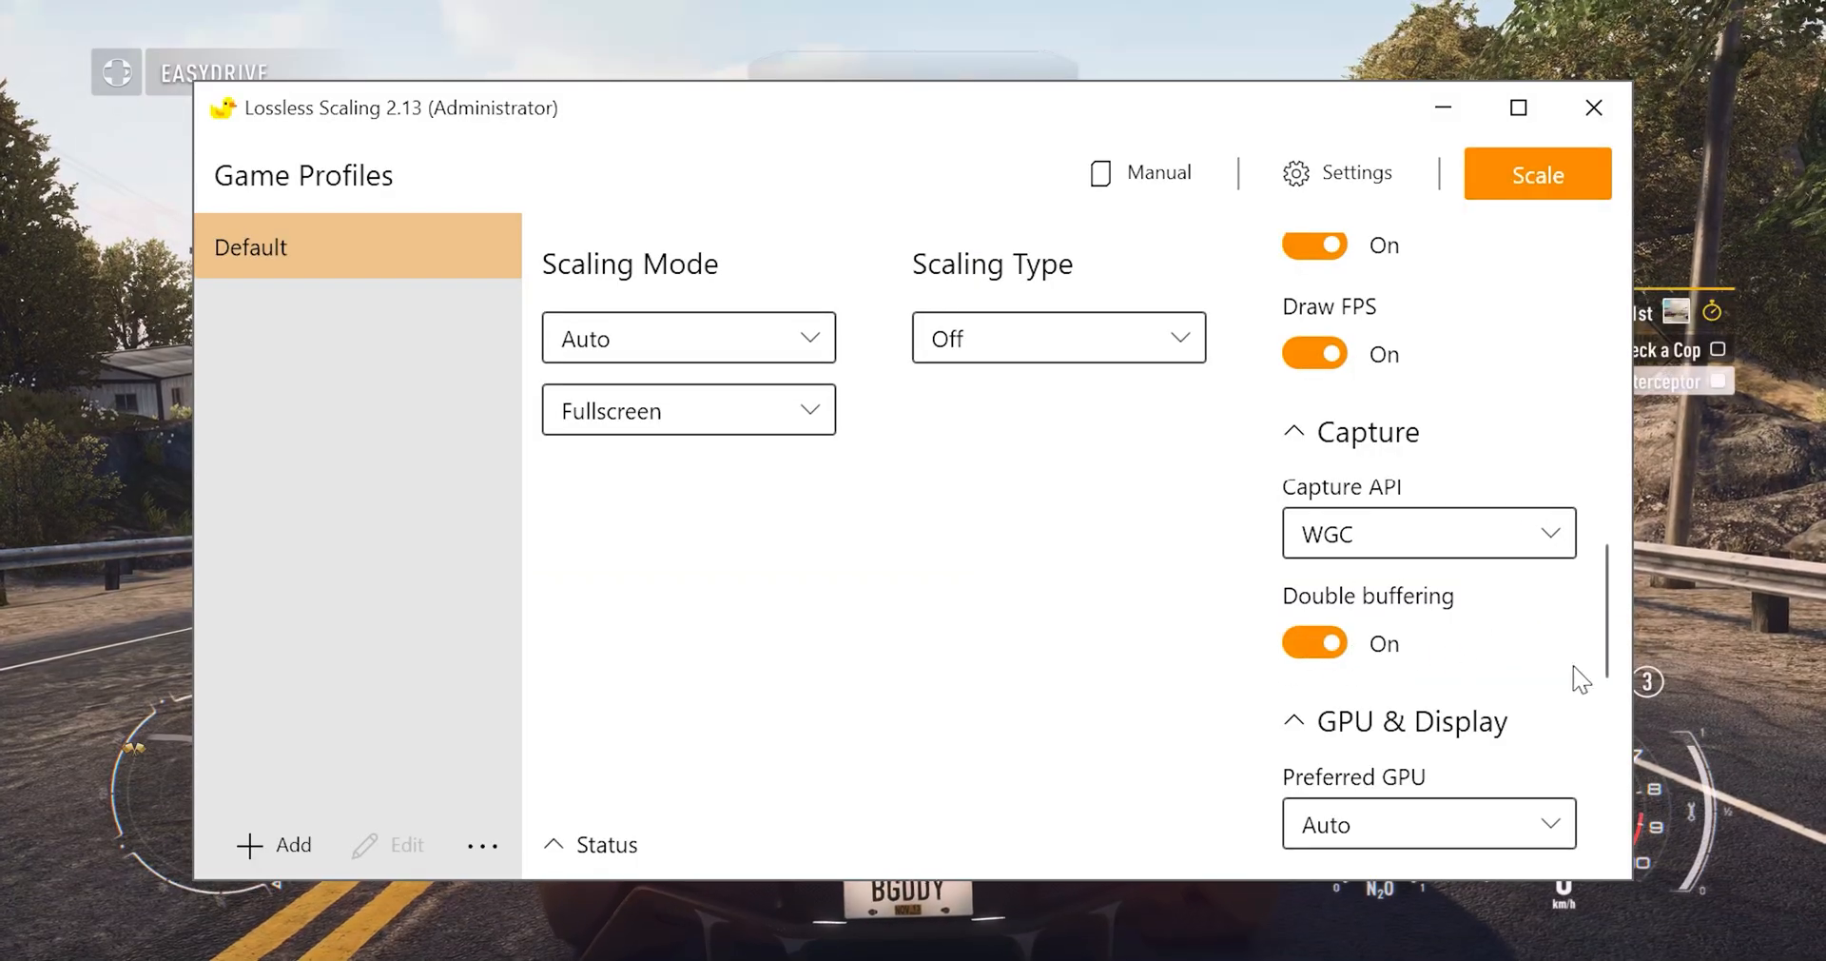
Review the Default profile settings and launch scaling over the racing game
{"action": "scroll", "scroll_direction": "down", "scroll_amount": 3}
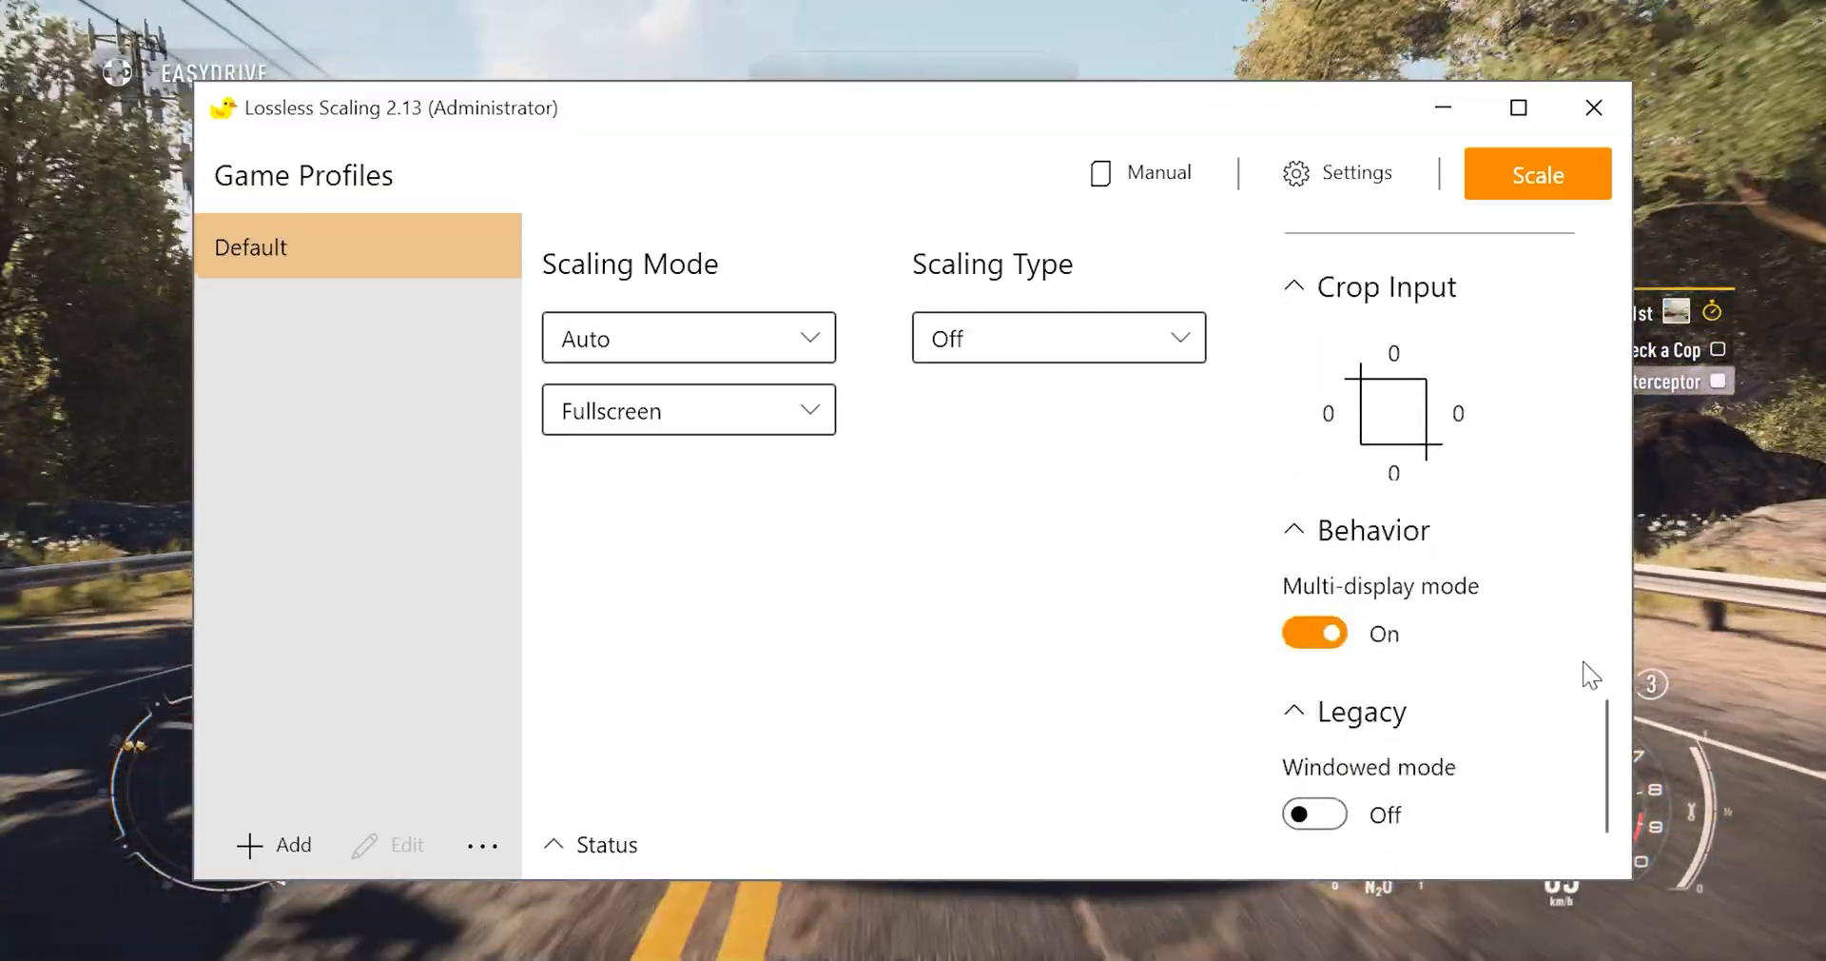
{"action": "scroll", "scroll_direction": "down", "scroll_amount": 3}
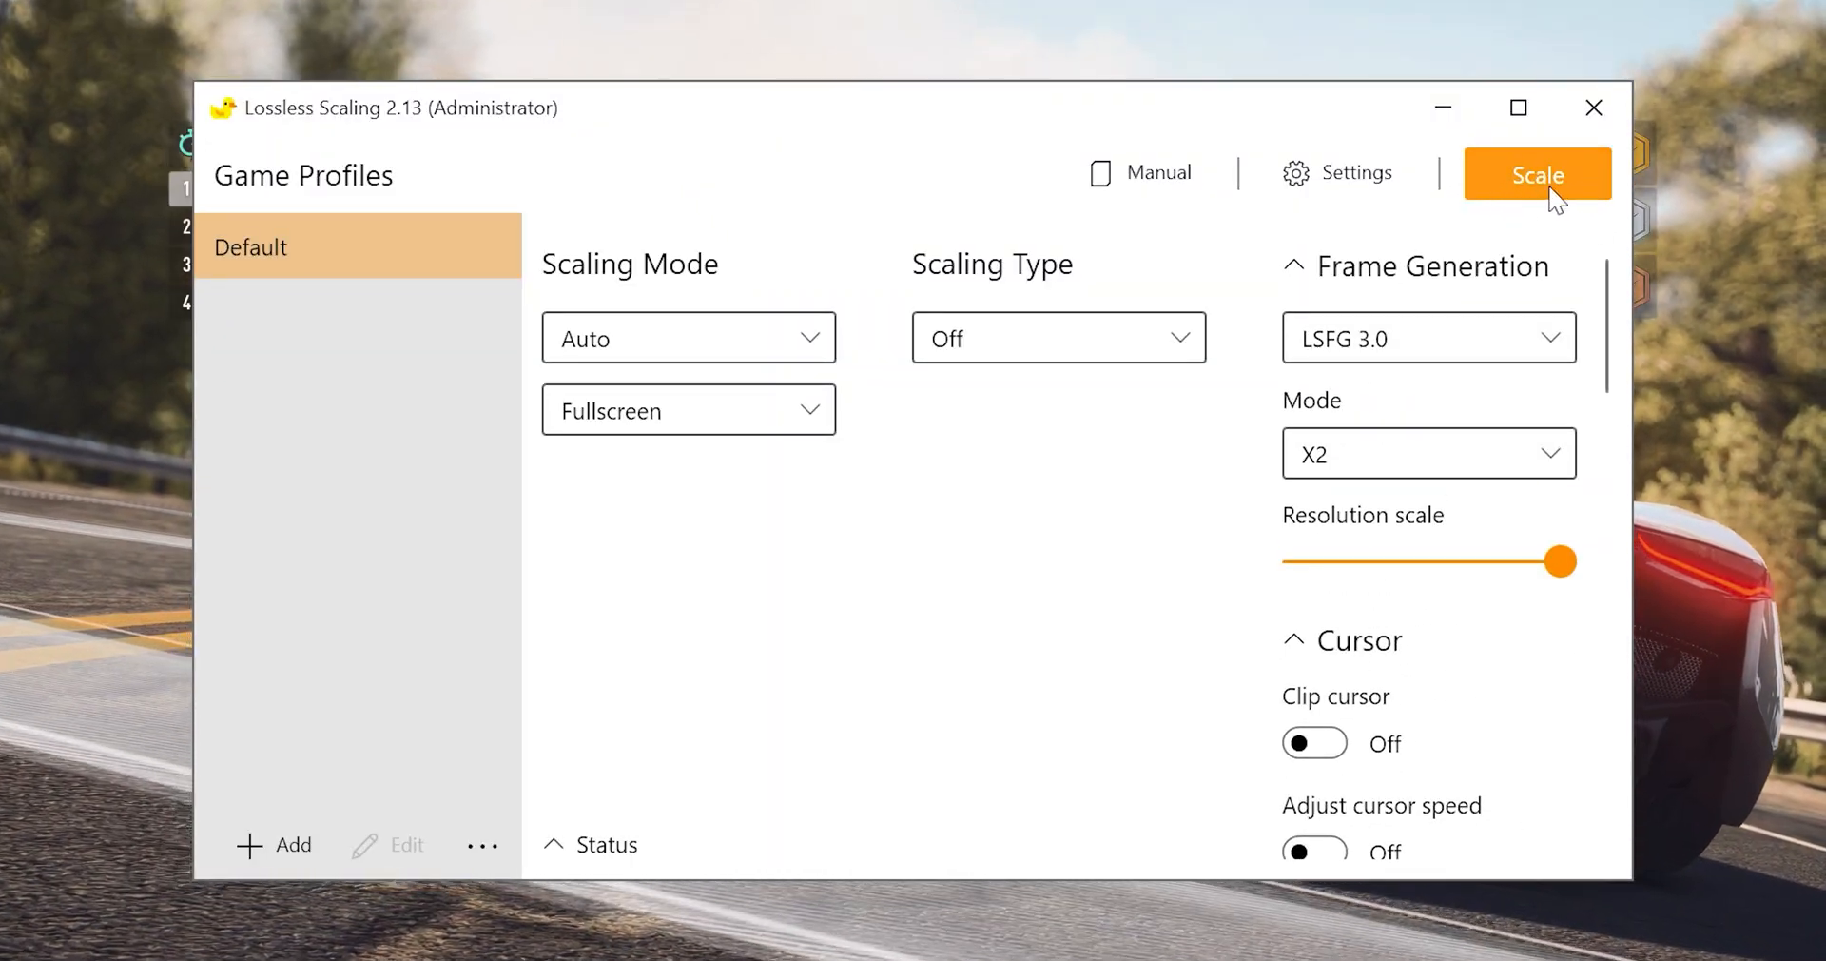
{"action": "left_click", "coordinate": [1536, 173]}
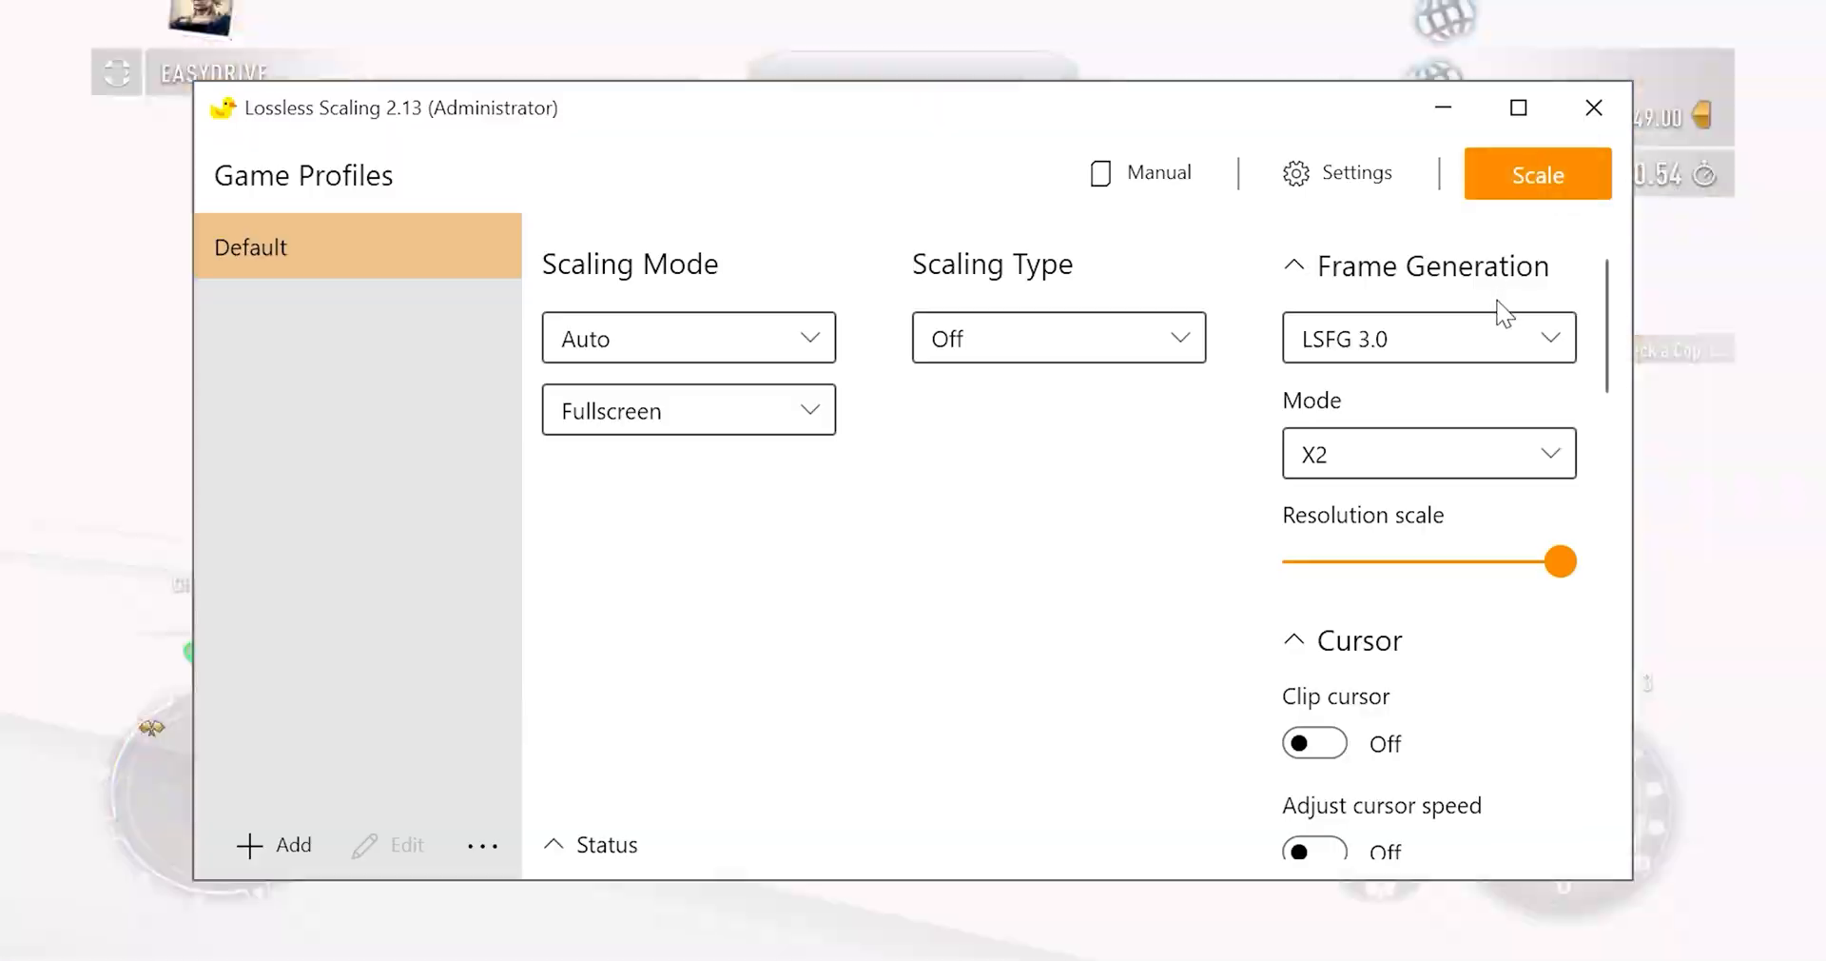